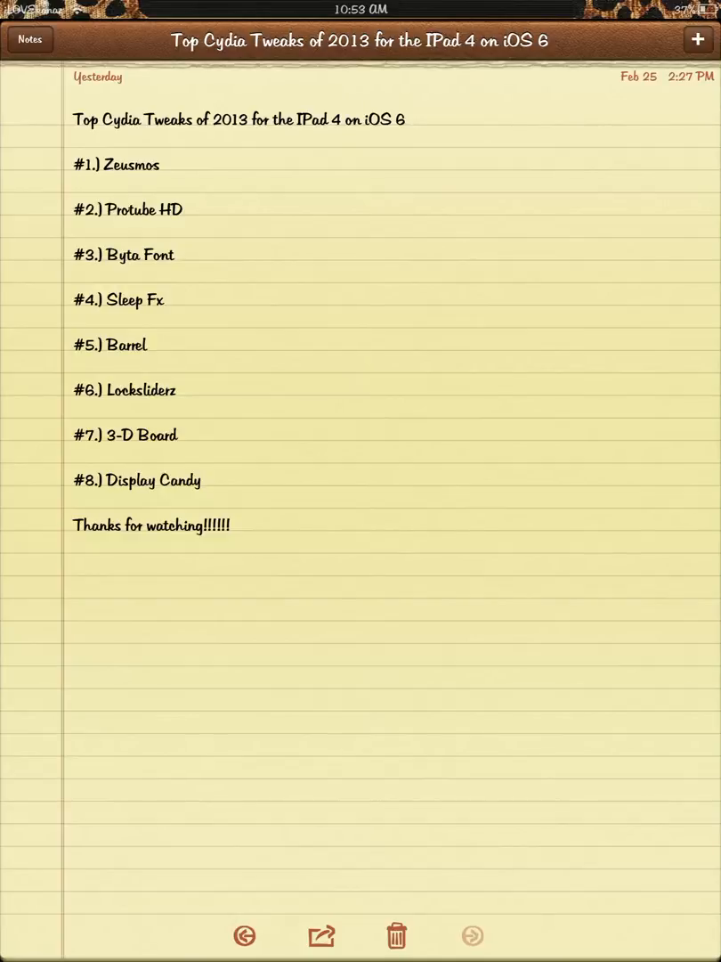
Step: Search Zeusmos for 'grand theft auto' and list Vice City's download mirrors
click(29, 39)
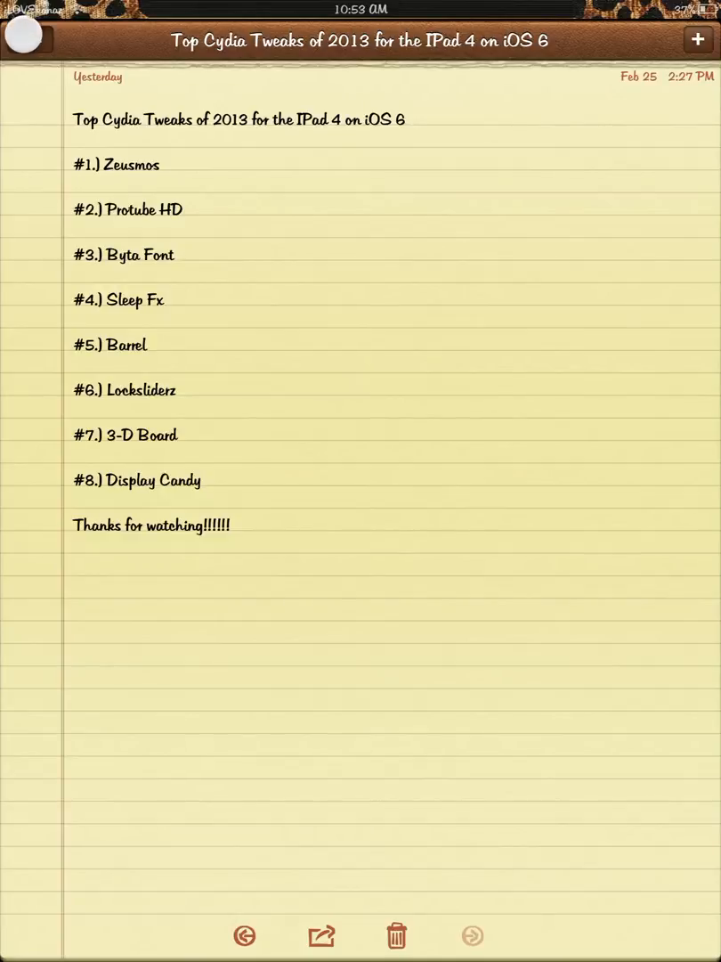
click(29, 39)
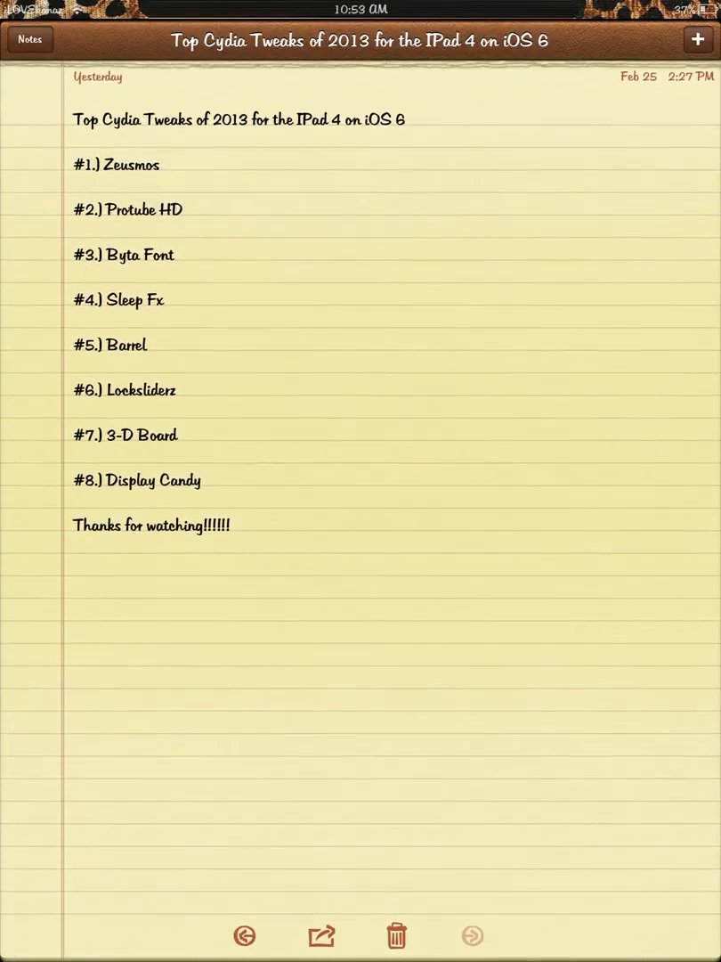
click(29, 39)
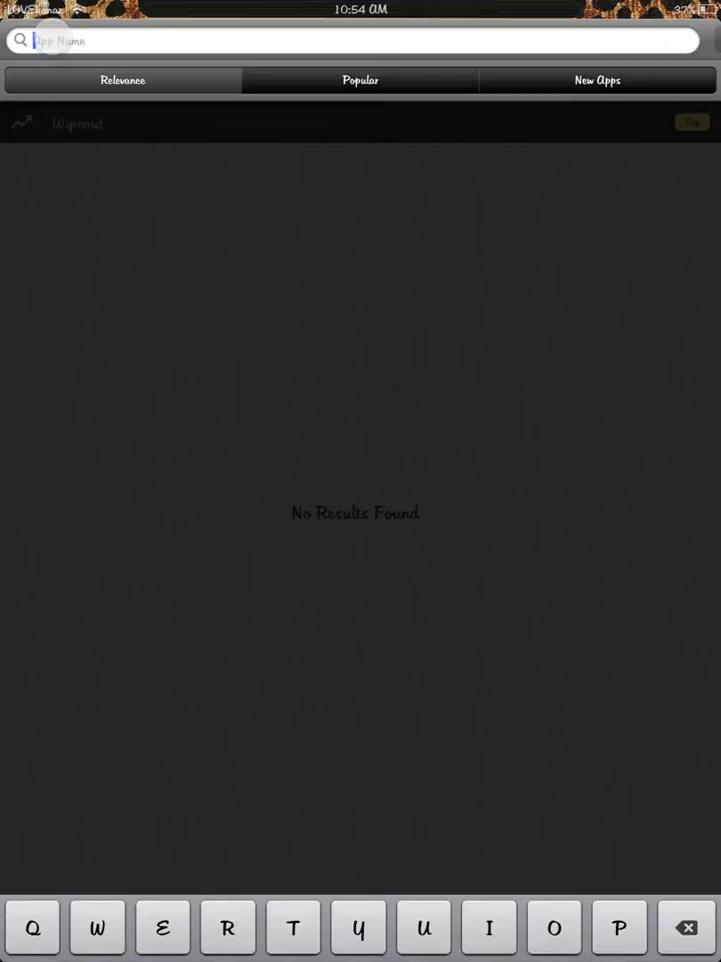
text(granft)
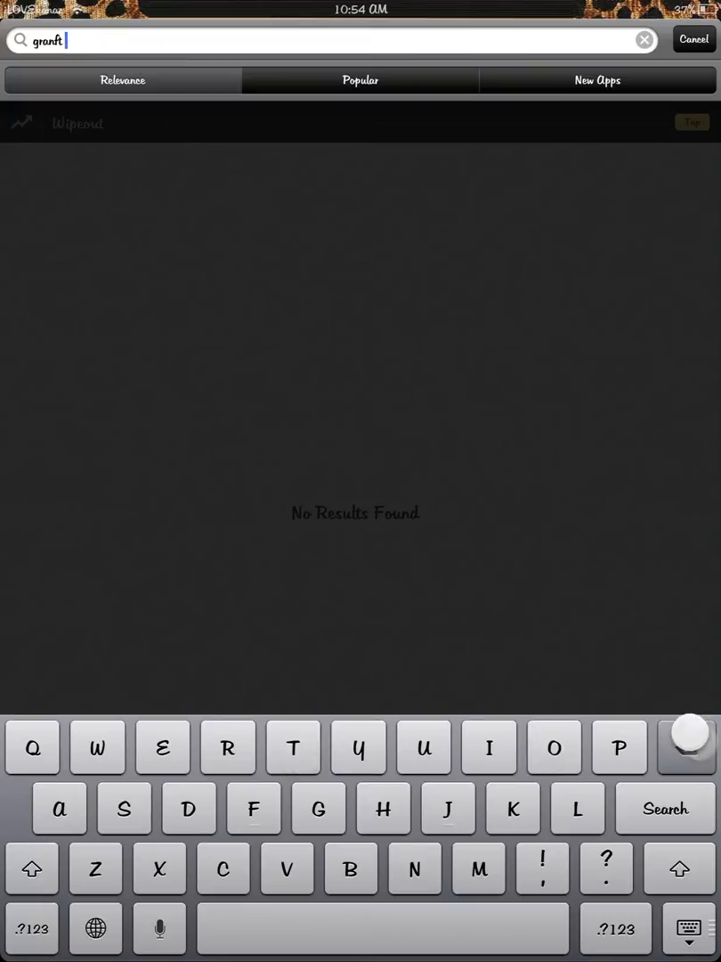
key(backspace)
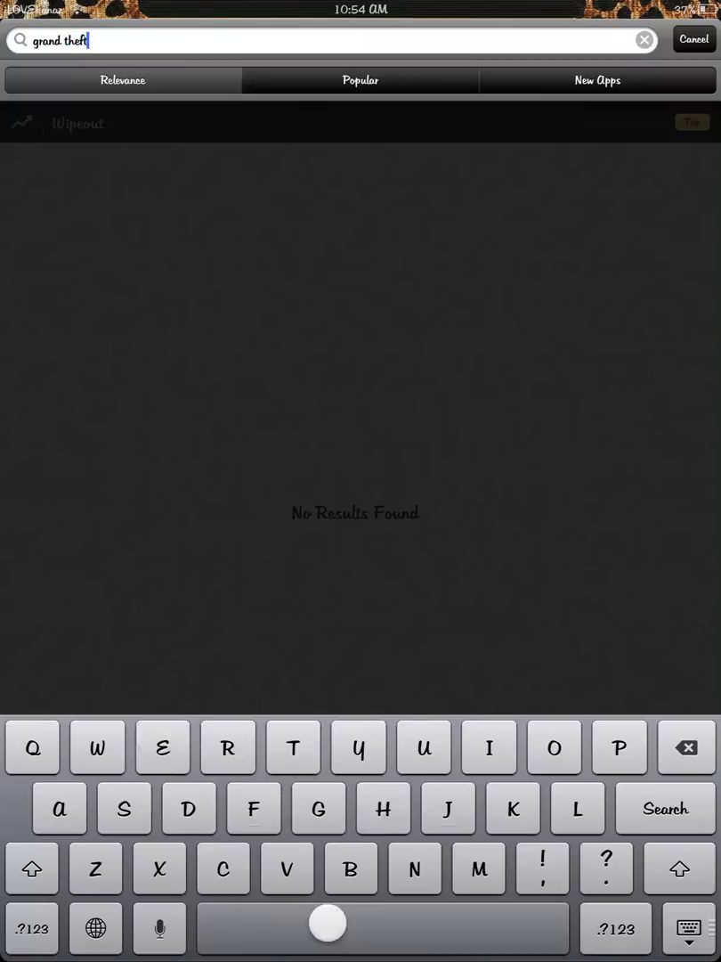
text(auto)
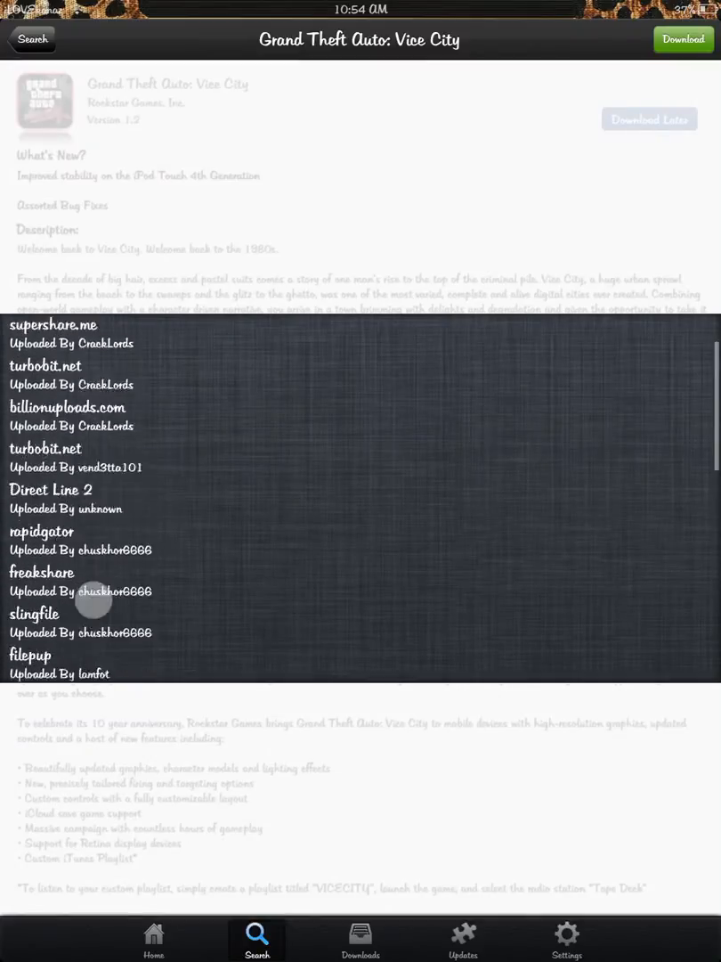
click(32, 39)
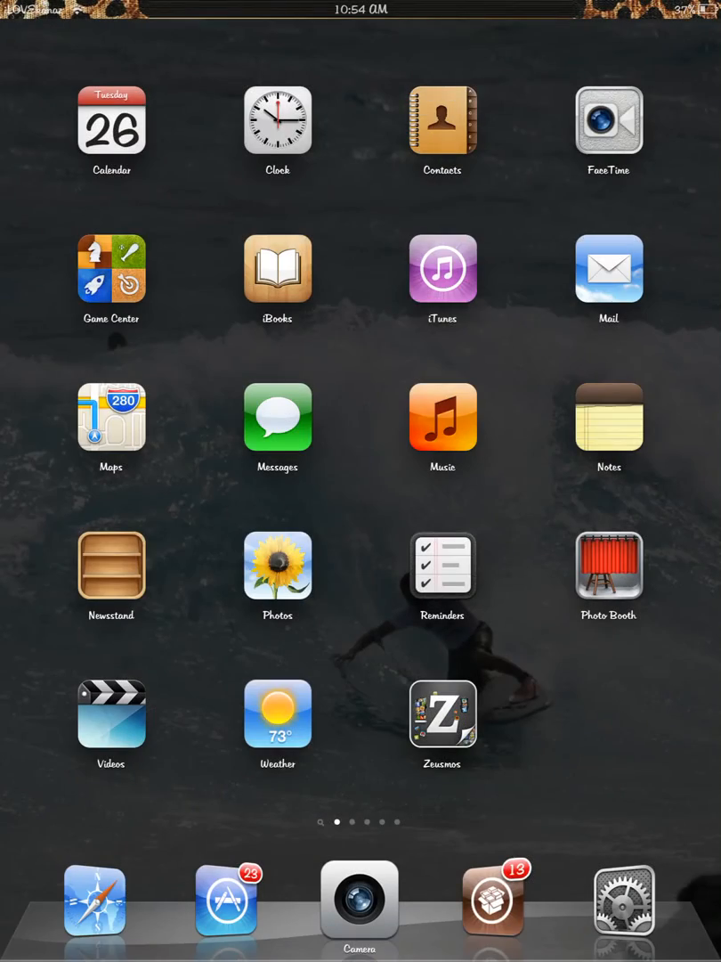
Step: Swipe to the ProTube home page, swipe back, and reopen the Notes tweak list
click(609, 416)
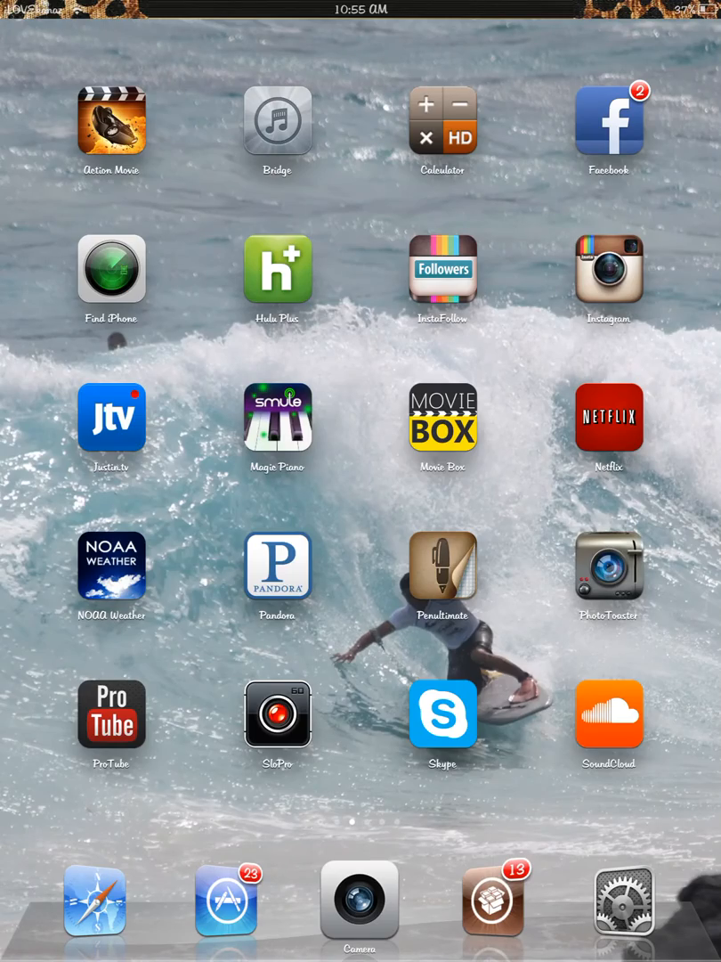
scroll(left, 3)
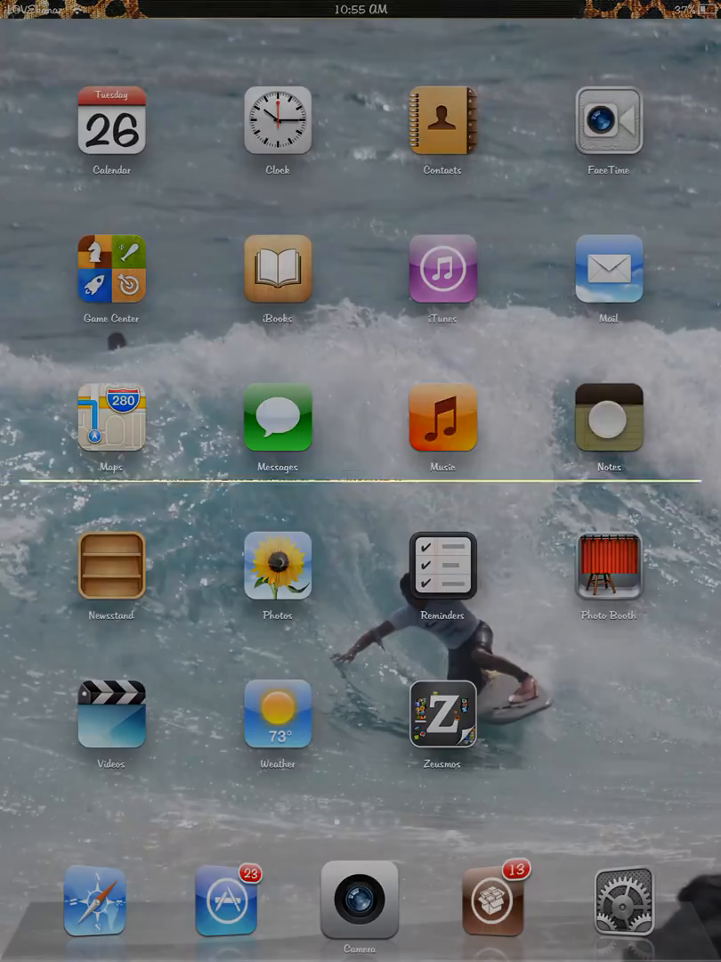
click(609, 415)
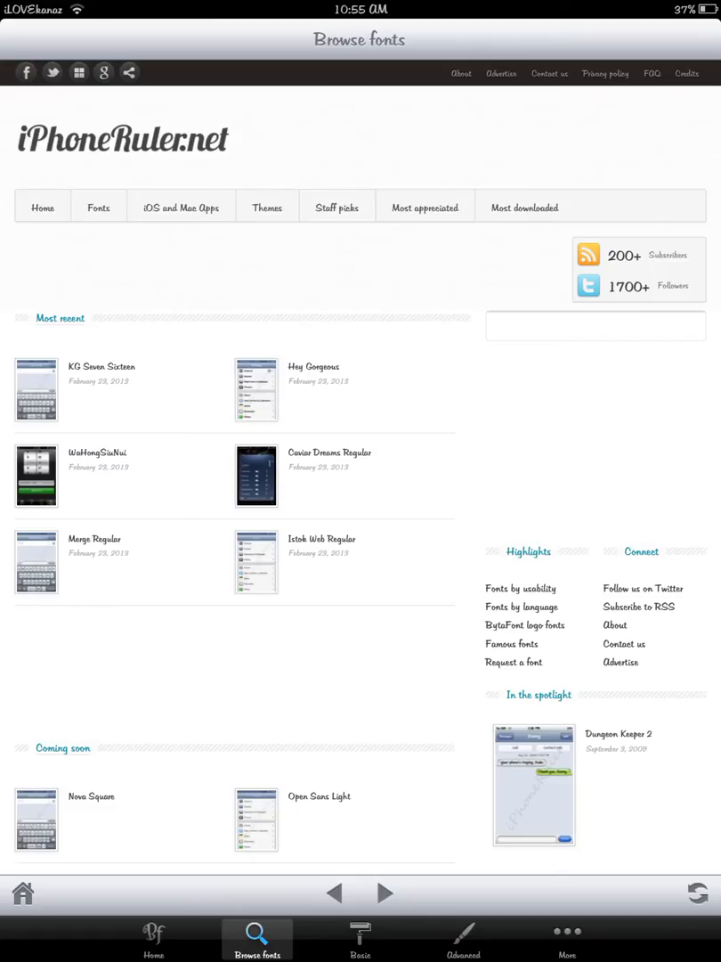
Step: Scroll BytaFont's iPhoneRuler.net catalog to the Walt Disney Font page, then go home
scroll(down, 3)
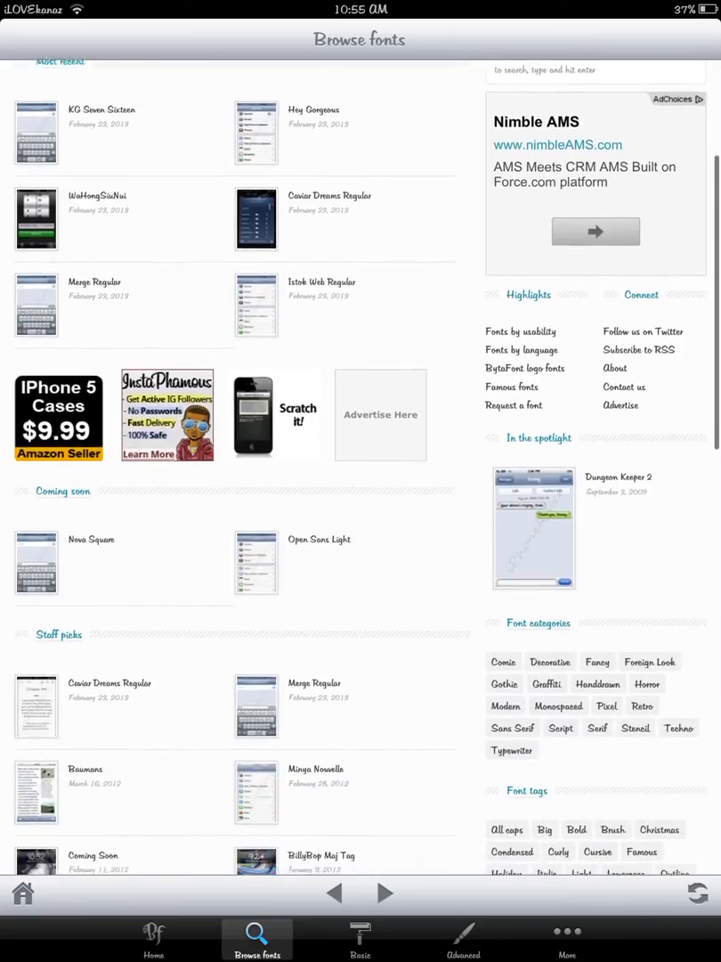
scroll(down, 3)
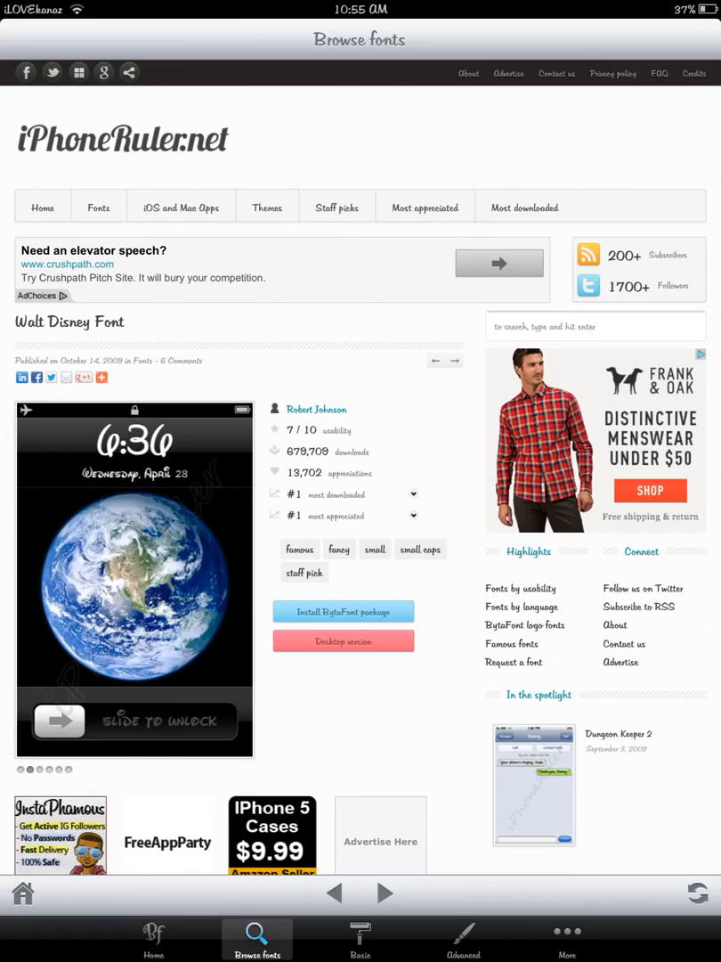
key(home)
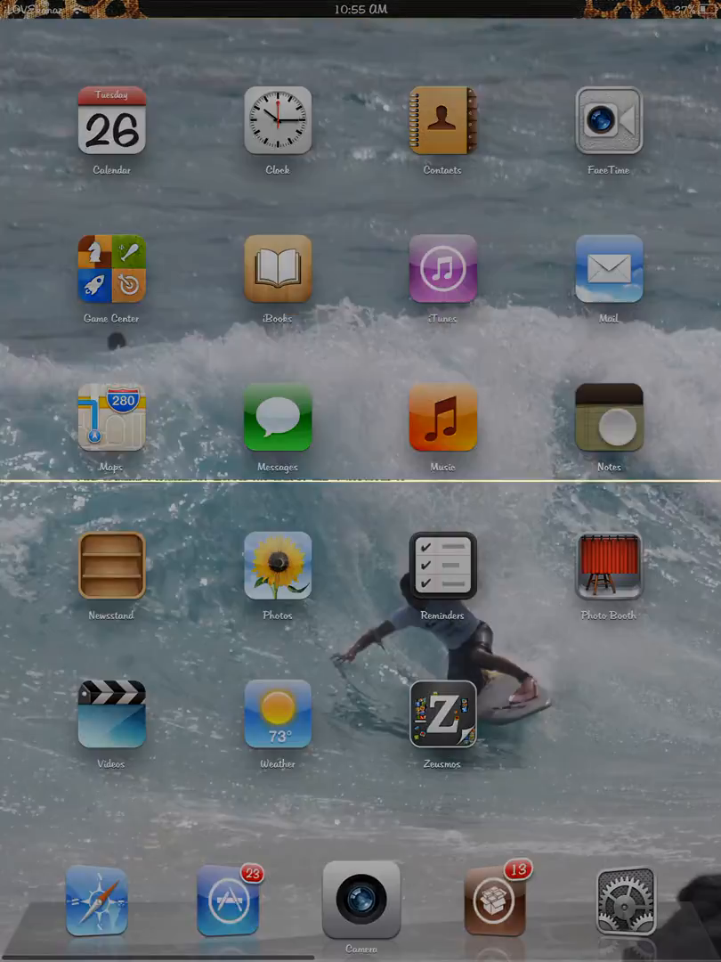
Step: Review SleepFX settings and its effect list with TV Tube selected, then go home
click(609, 417)
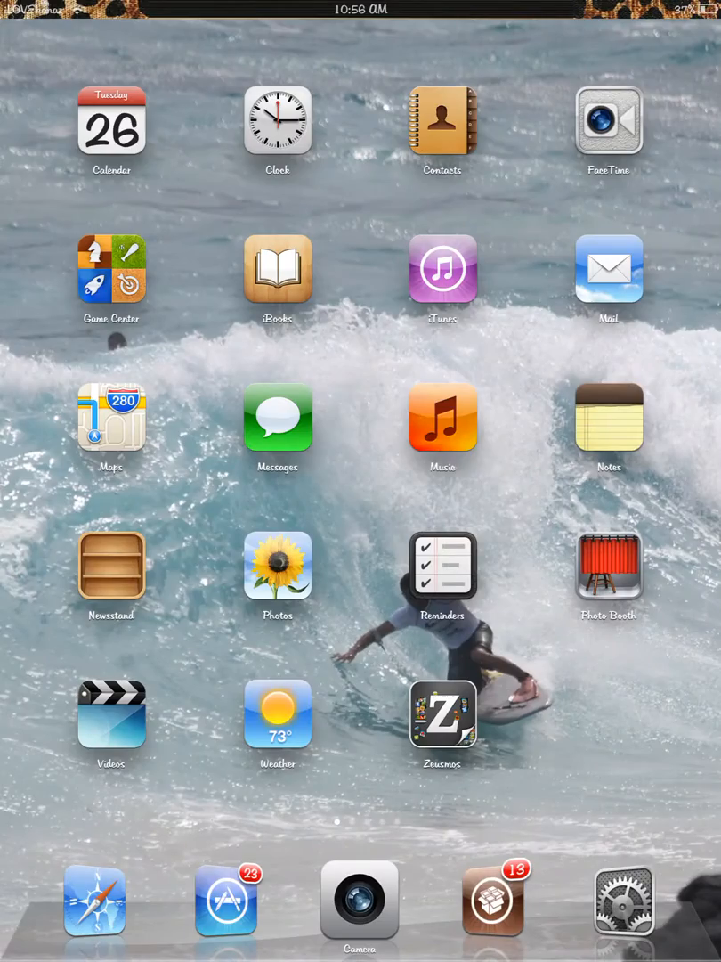
click(623, 899)
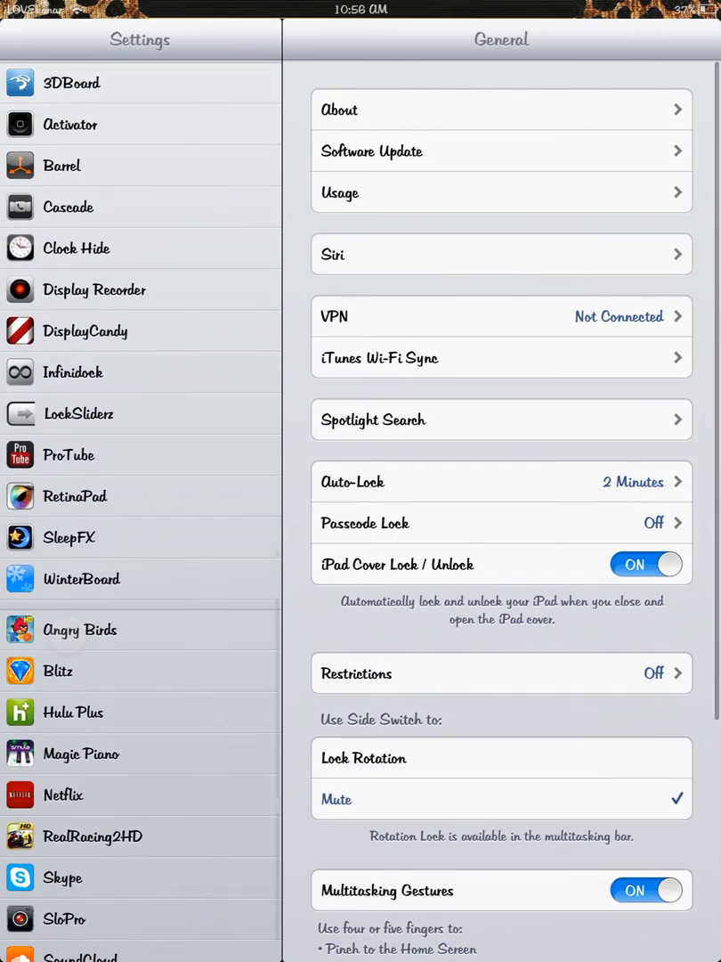
click(69, 537)
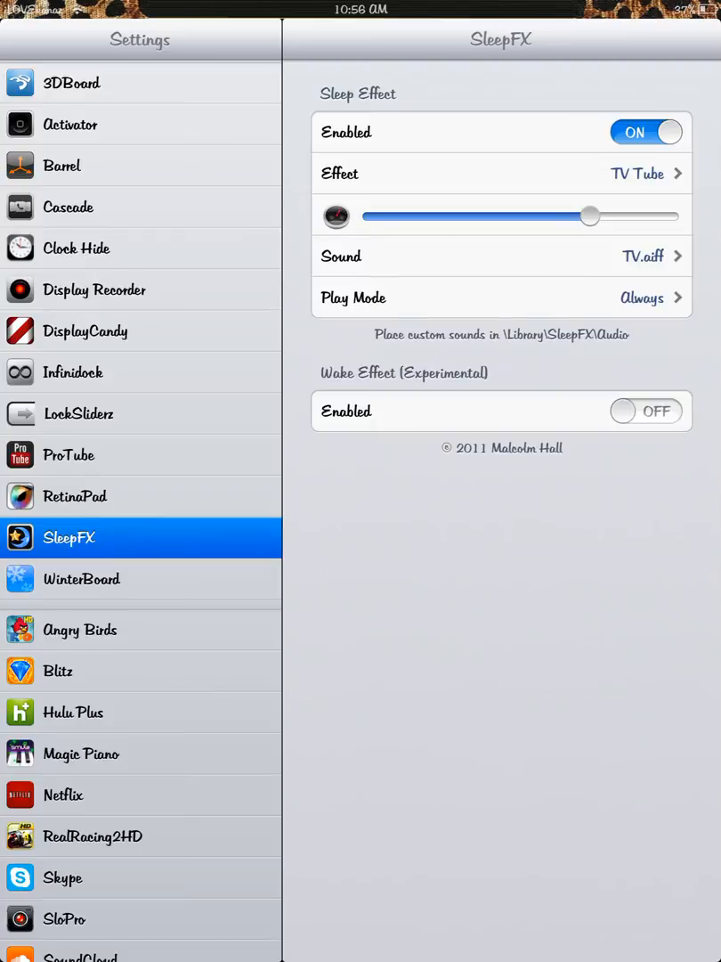
click(501, 173)
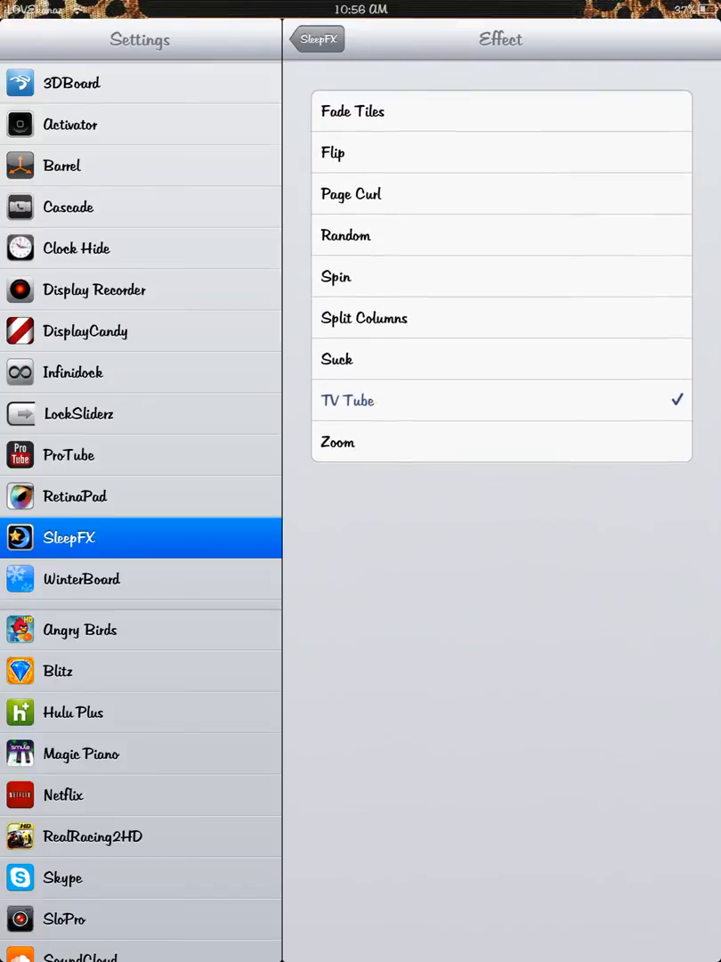
click(318, 39)
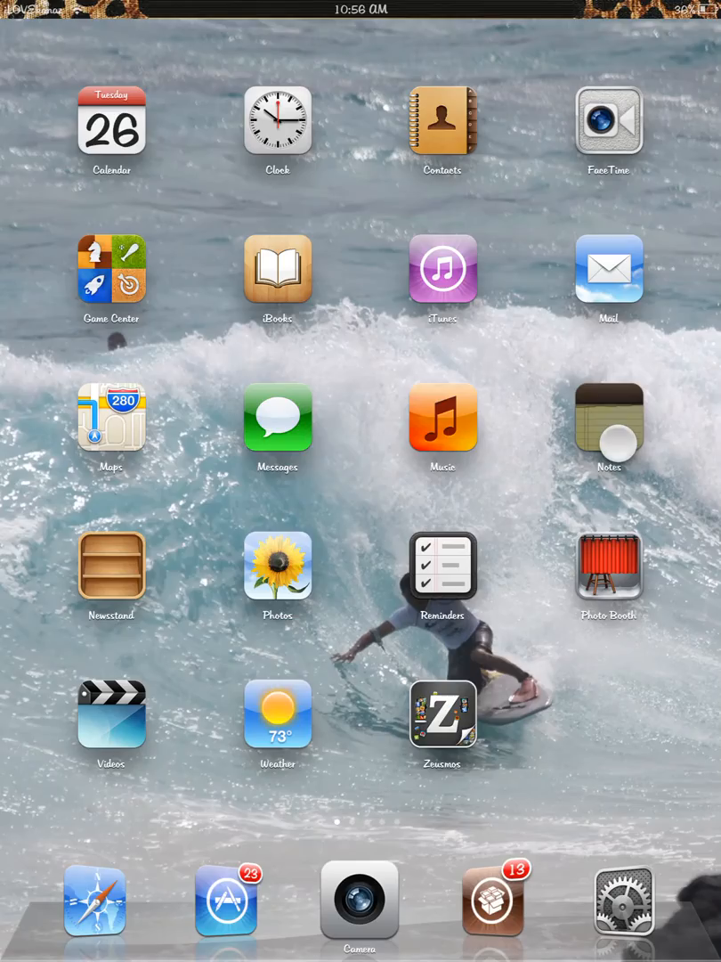
click(609, 426)
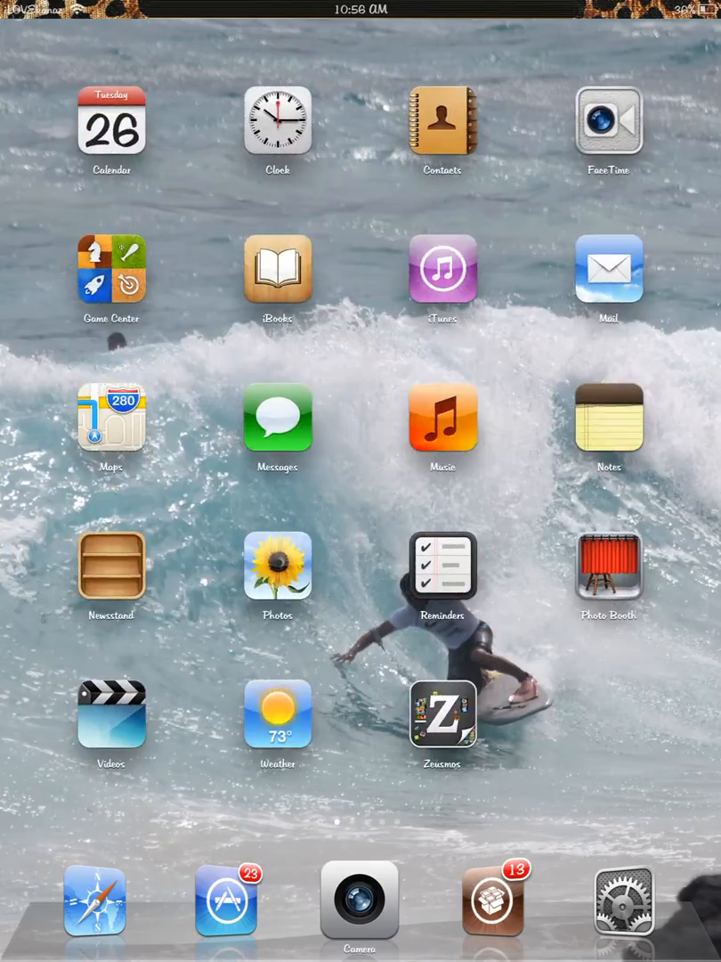
scroll(left, 3)
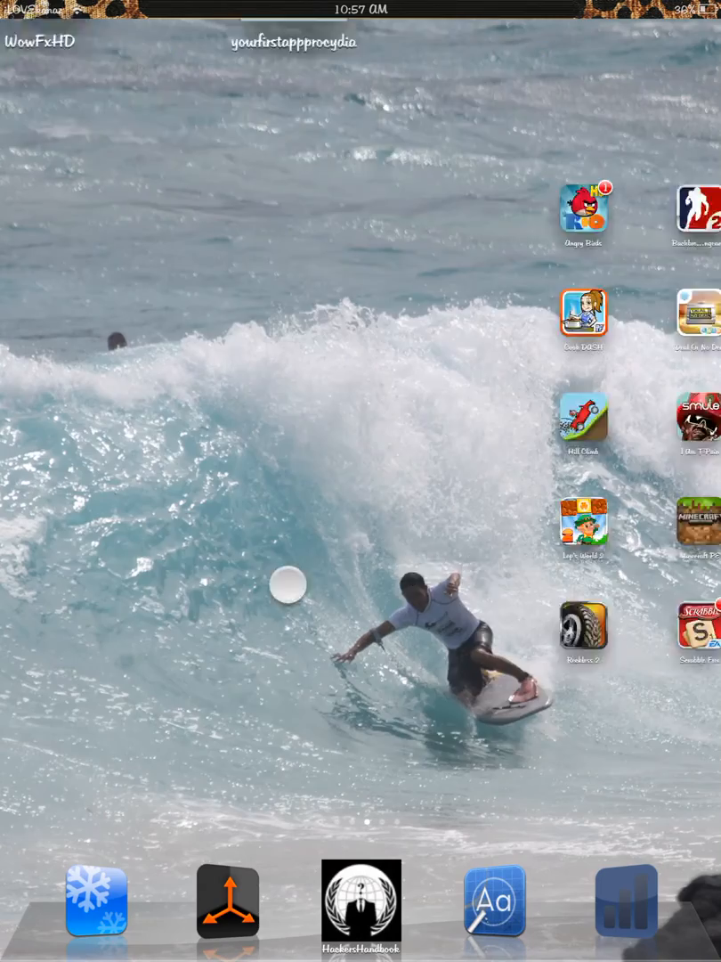
scroll(left, 3)
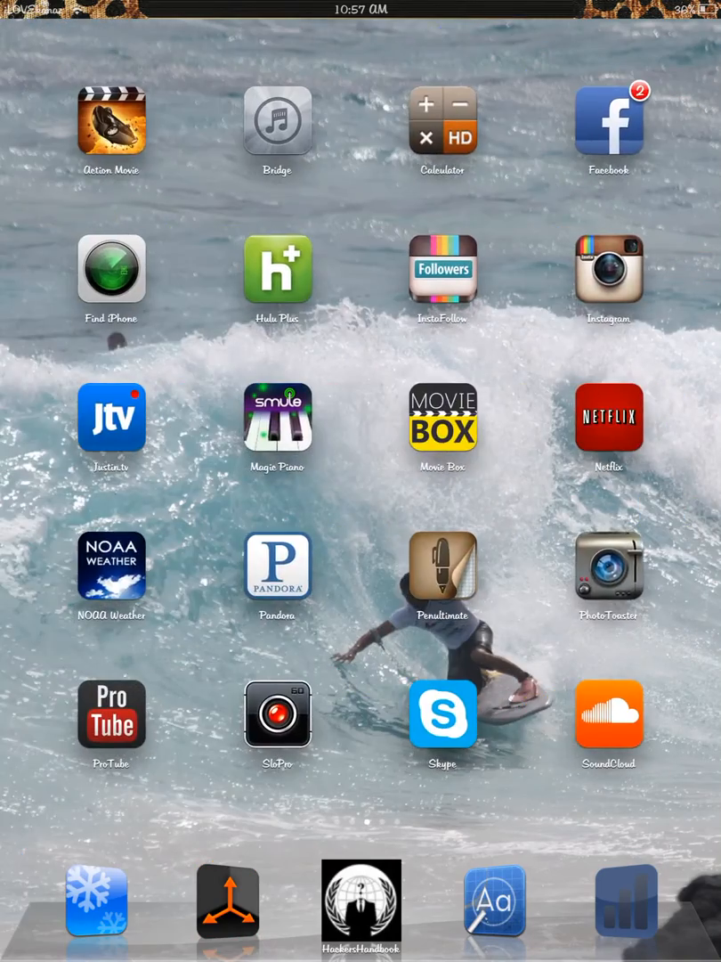
scroll(left, 3)
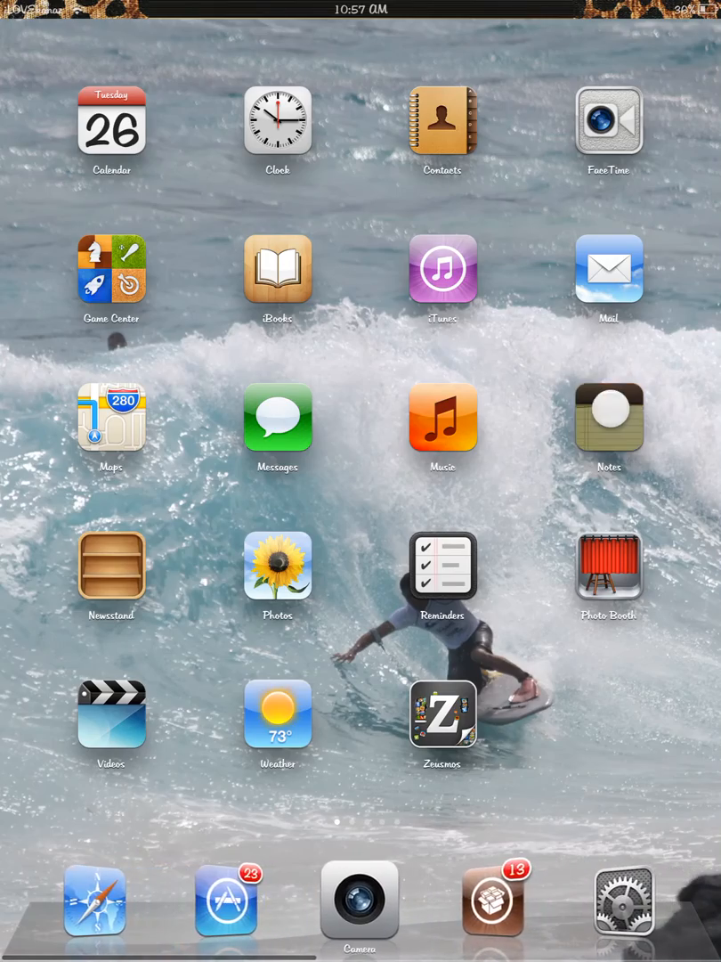
click(609, 417)
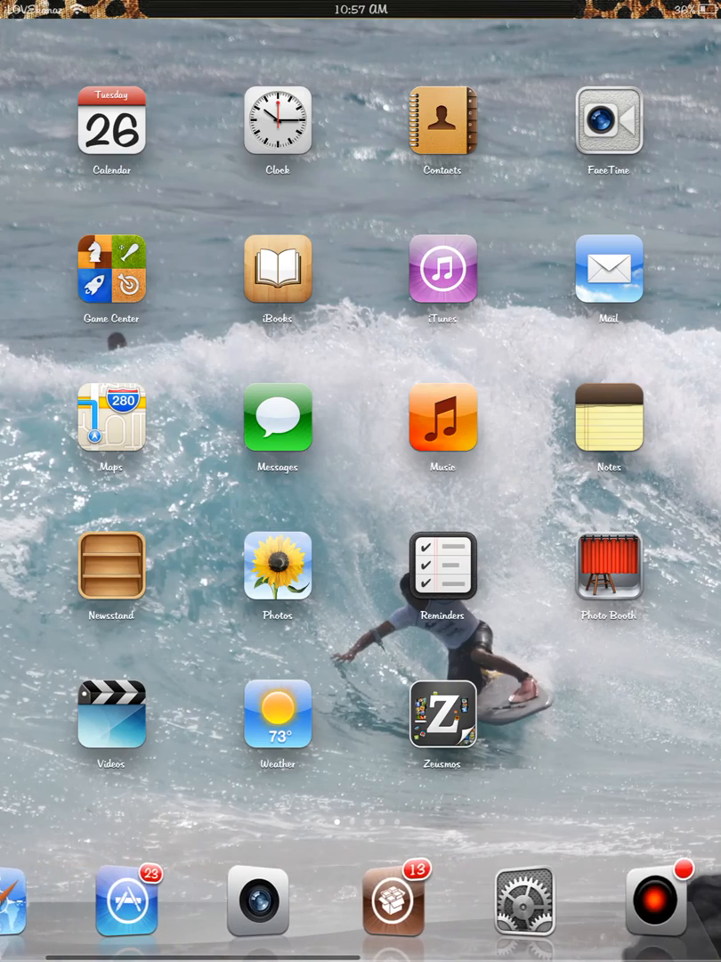
Step: Show the enabled LockSliderz options with Safari and Instagram slider knobs
click(523, 900)
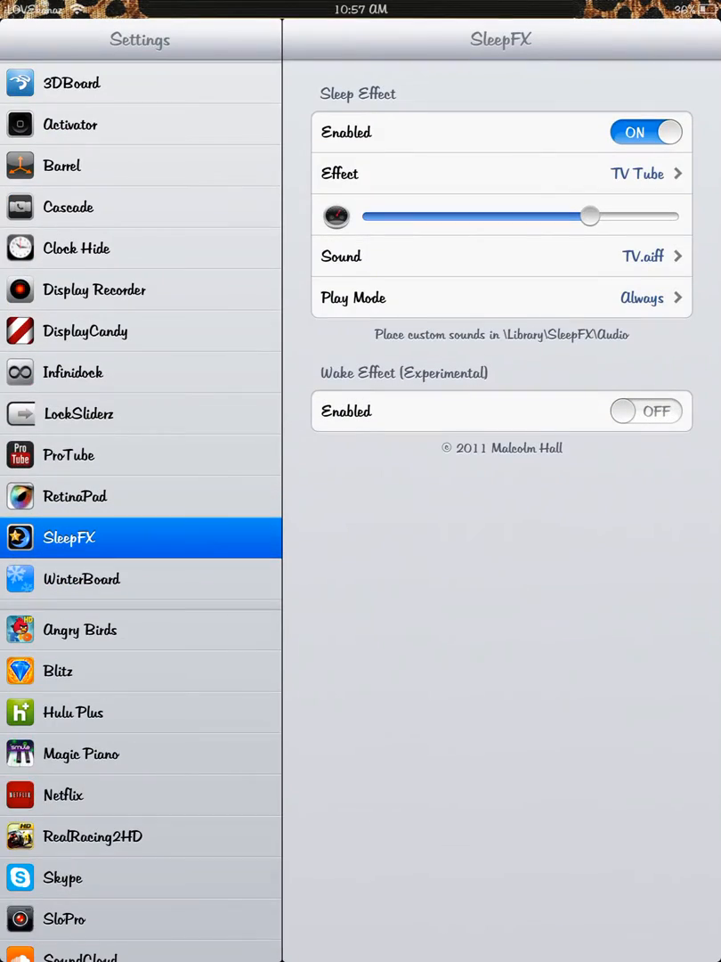
click(79, 413)
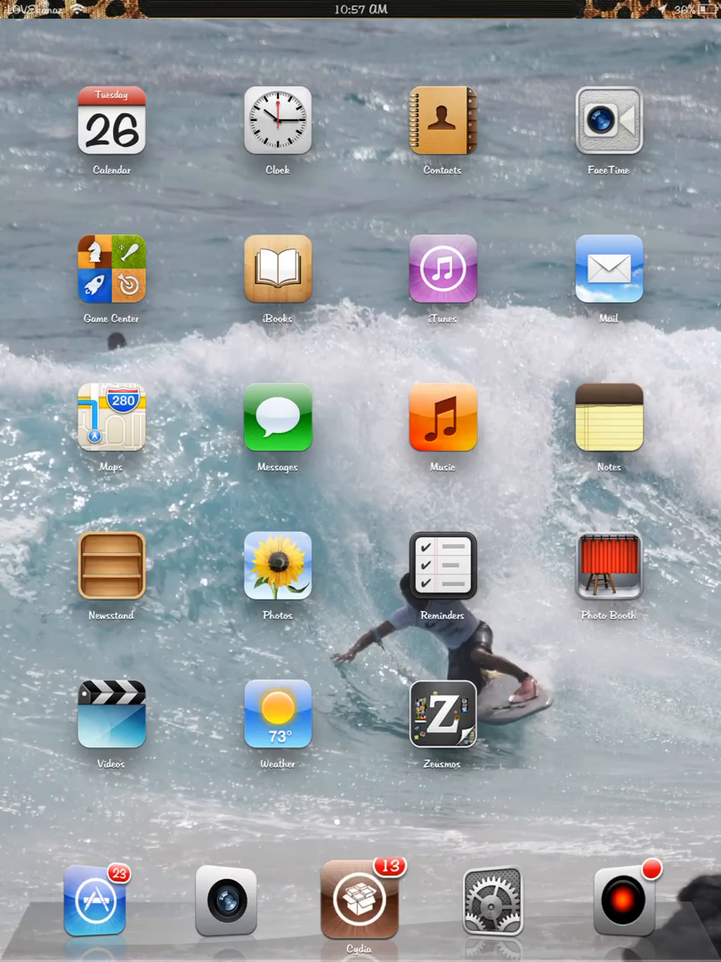
click(609, 415)
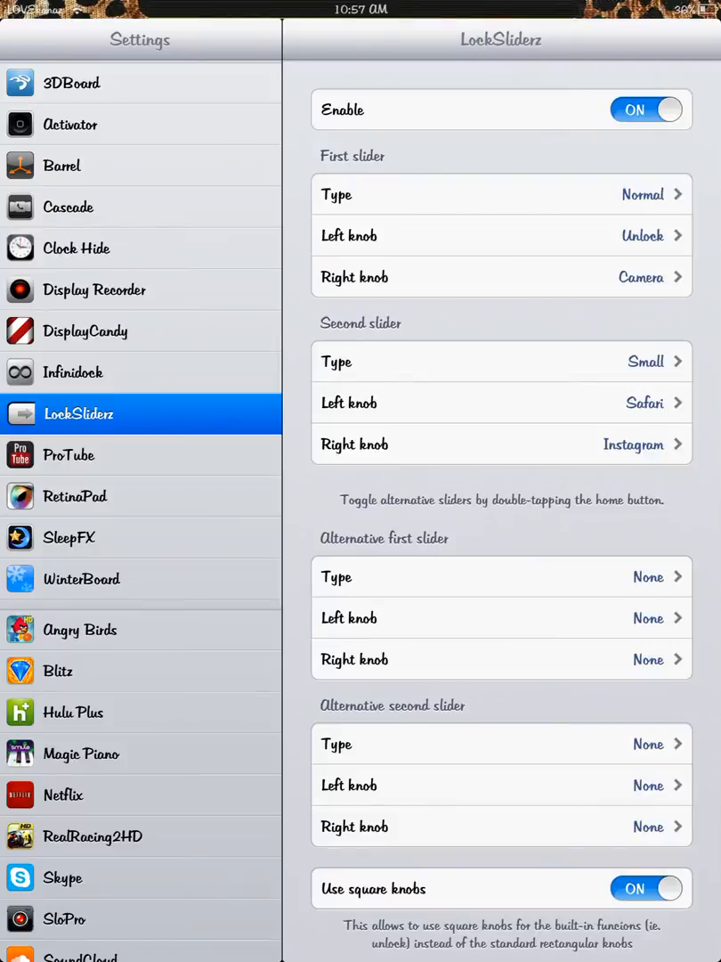
Step: Nudge the 3DBoard Depth slider slightly right, then view the home screen
click(71, 82)
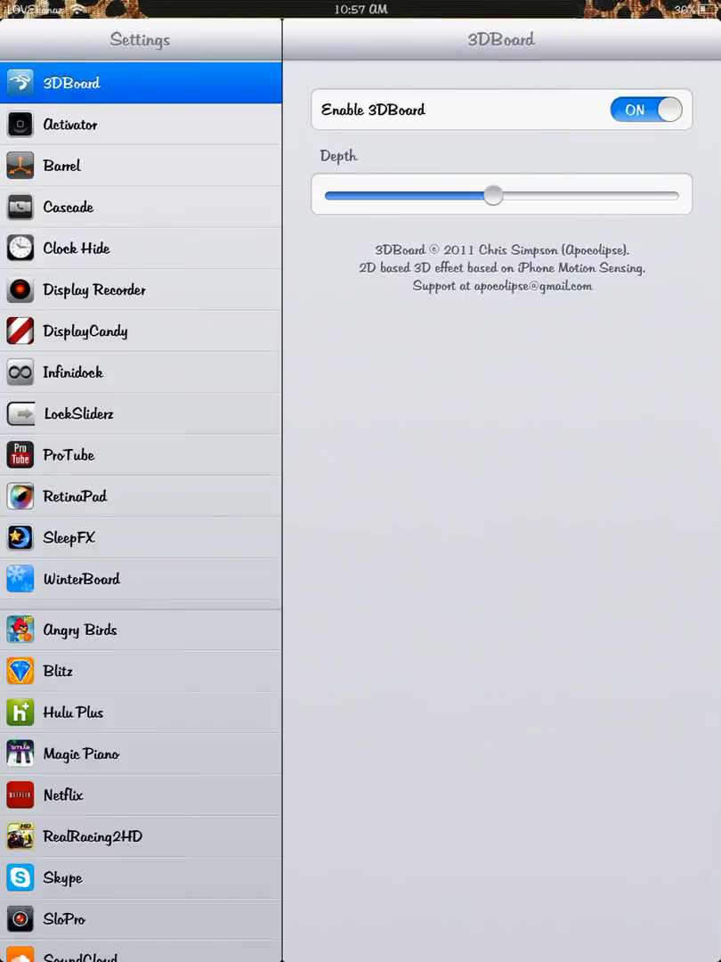
drag(494, 194, 521, 194)
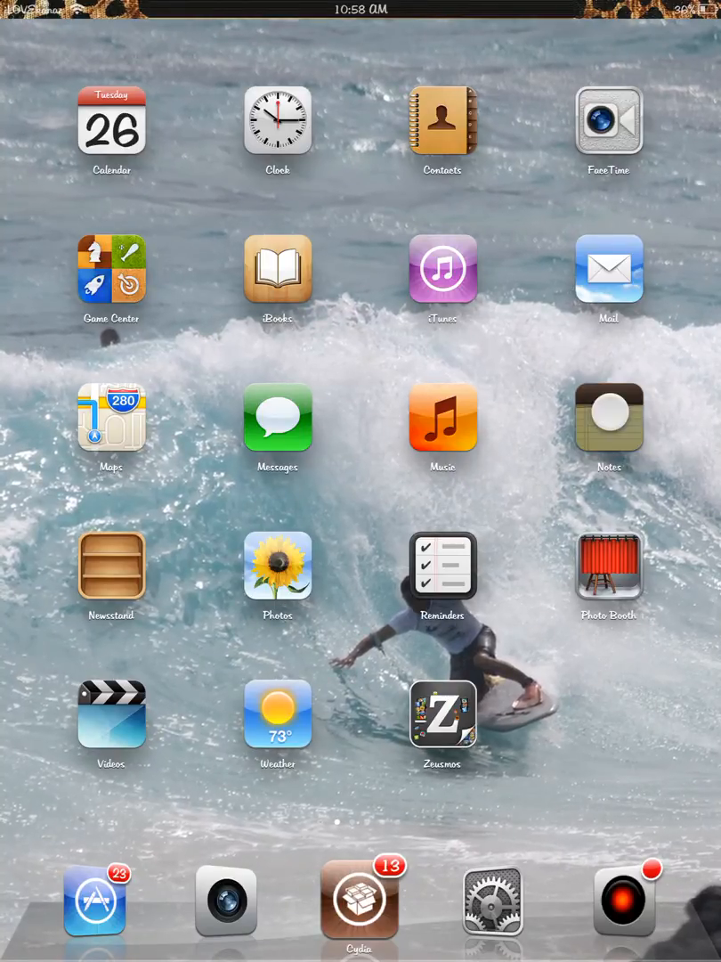
click(608, 417)
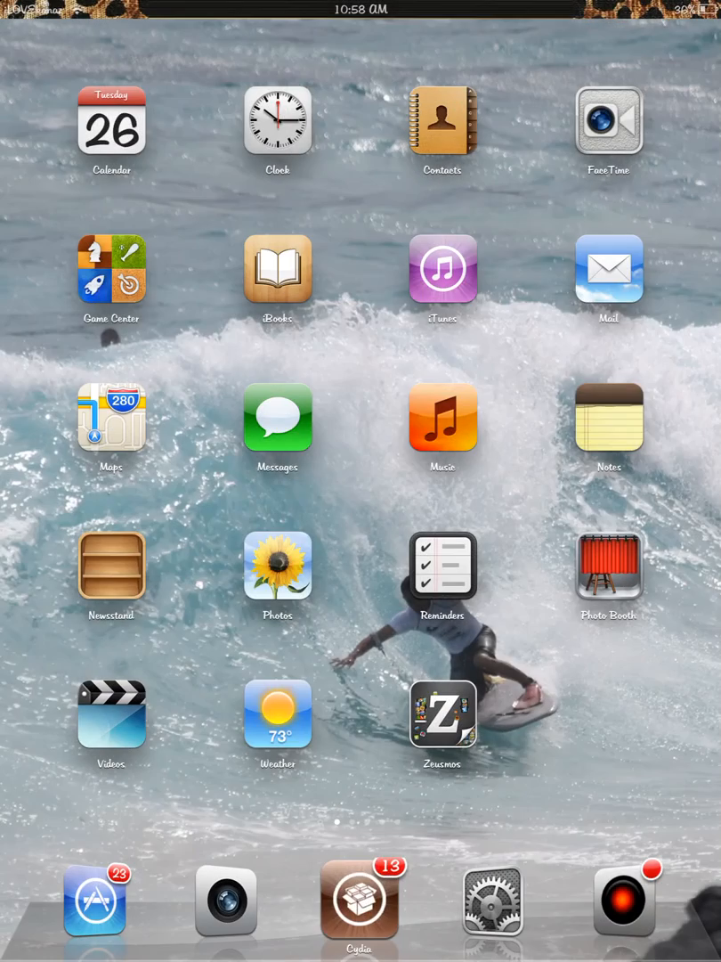
Step: Choose Suck in DisplayCandy's animation list, then reopen the Notes tweak list
click(494, 901)
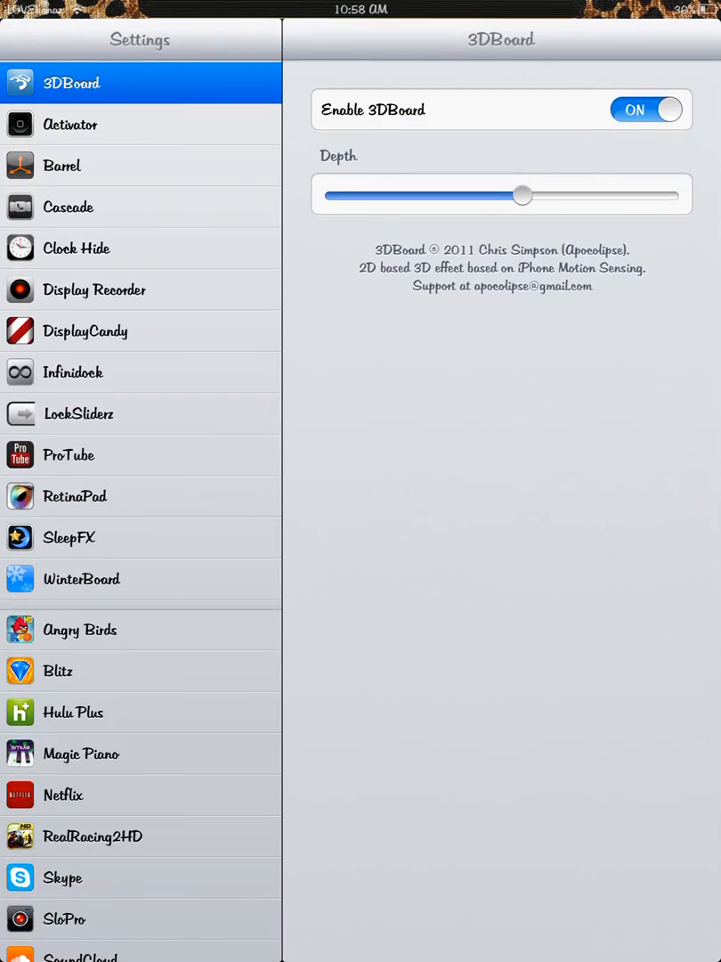
click(85, 330)
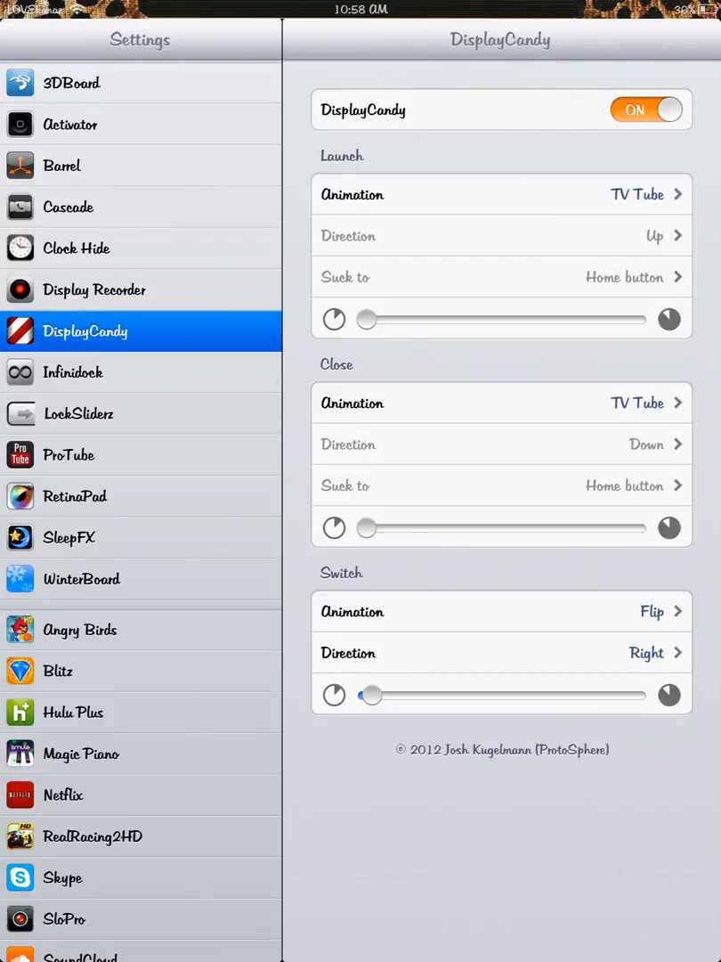
click(501, 194)
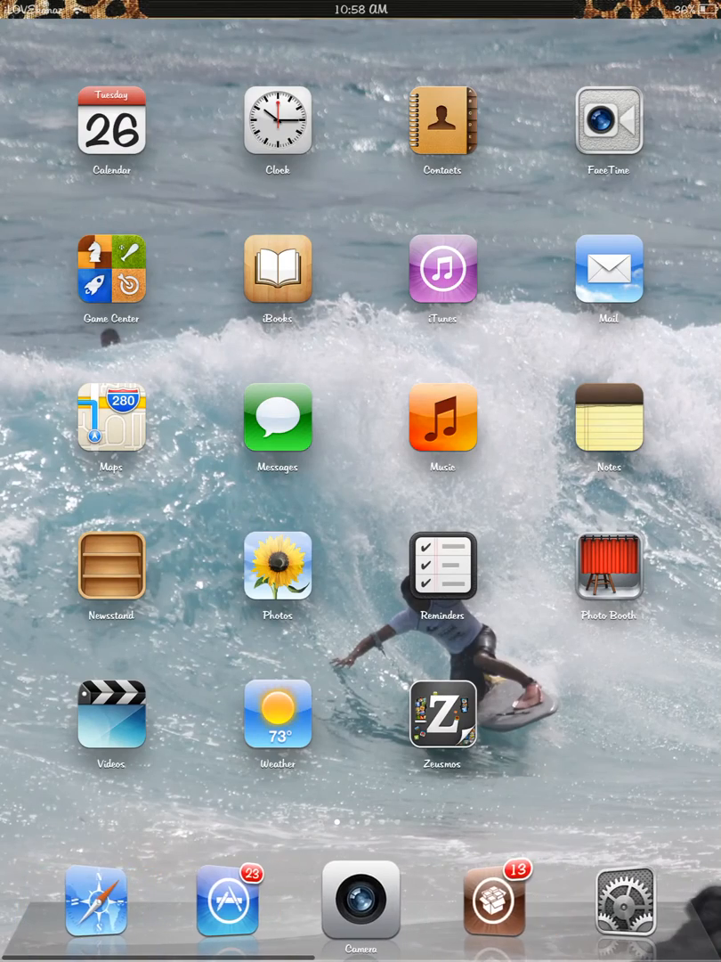
click(625, 899)
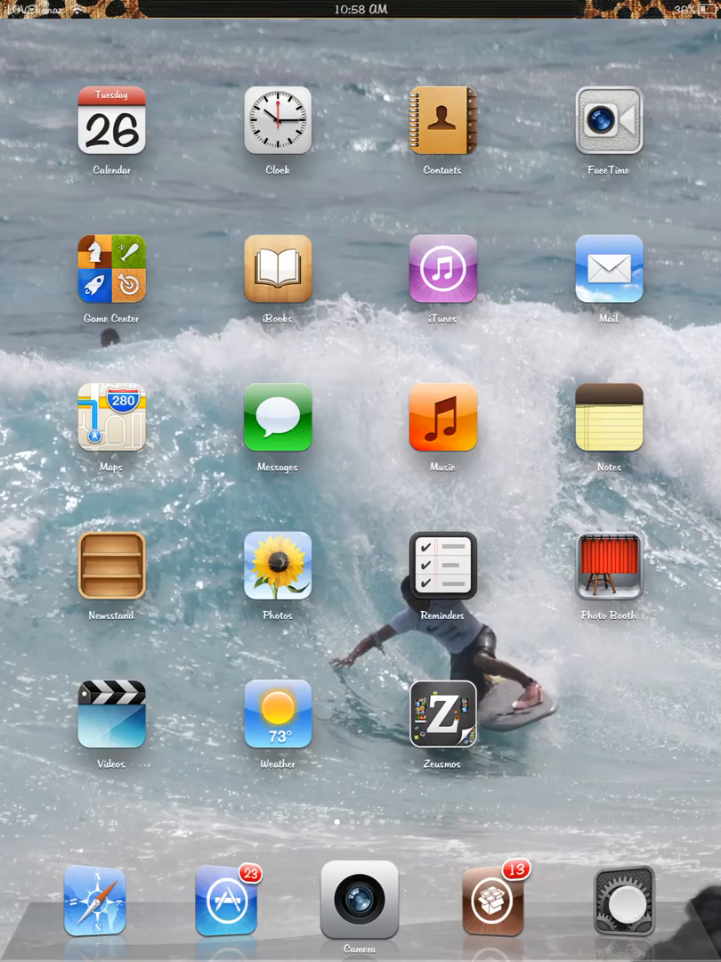
click(625, 899)
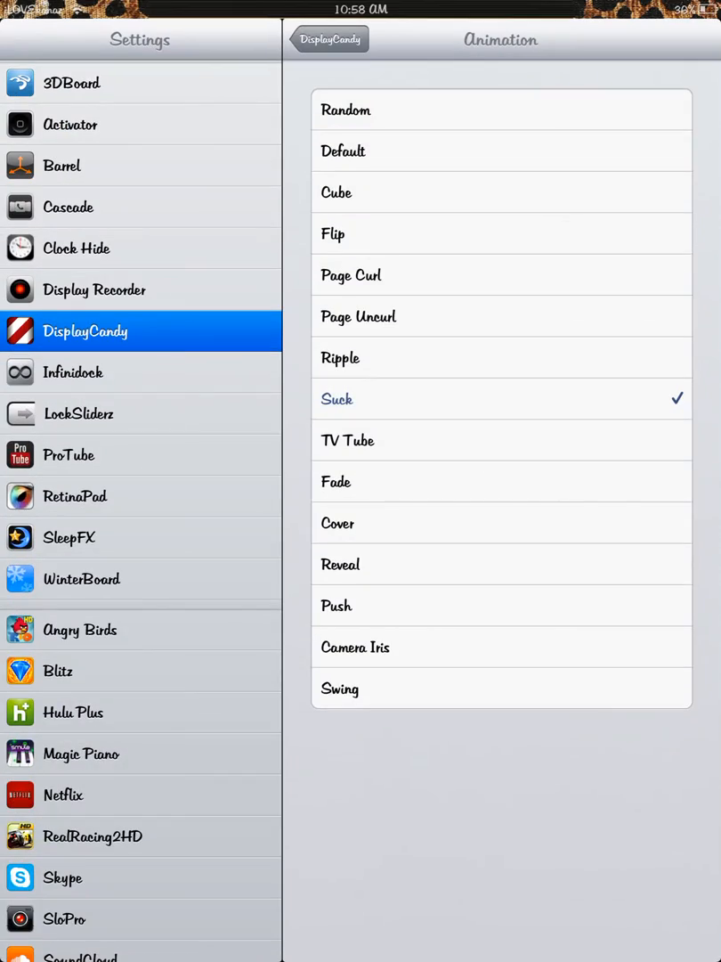
click(356, 647)
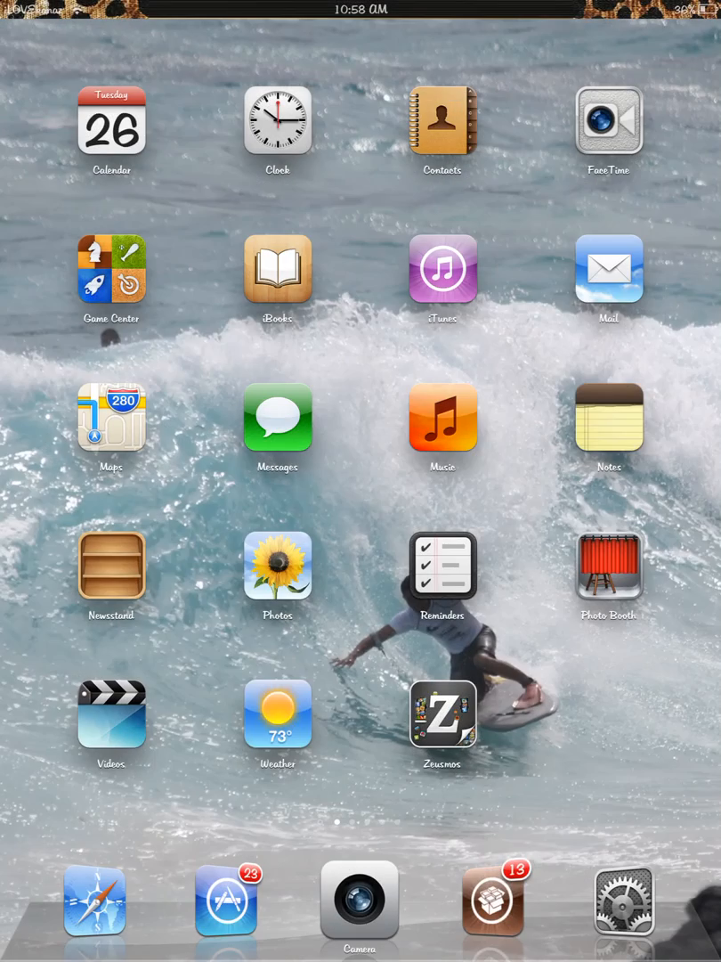
click(608, 415)
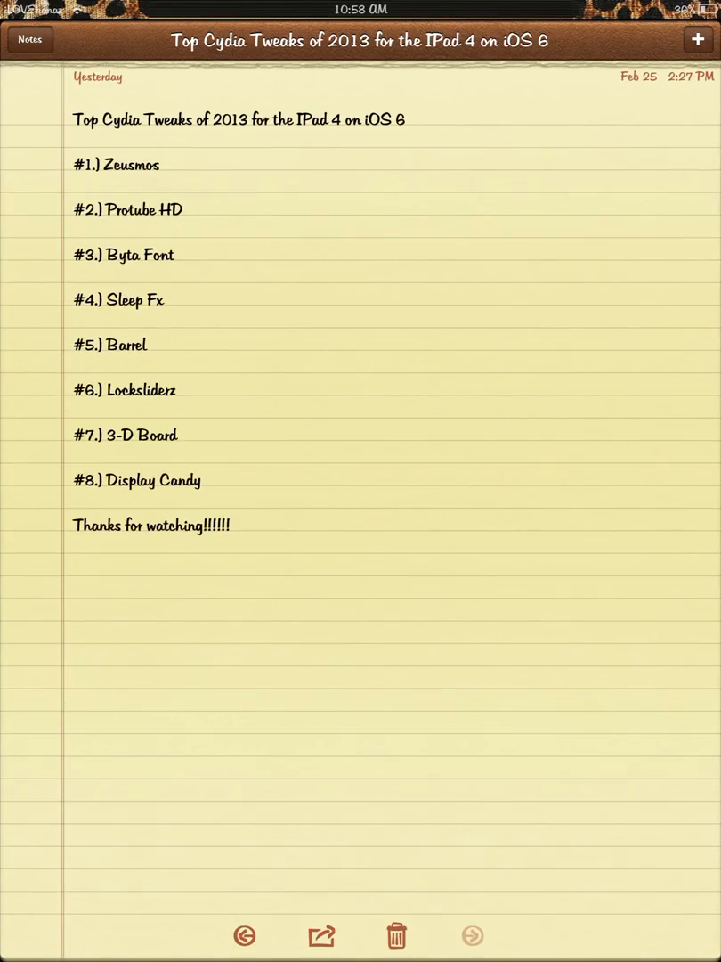